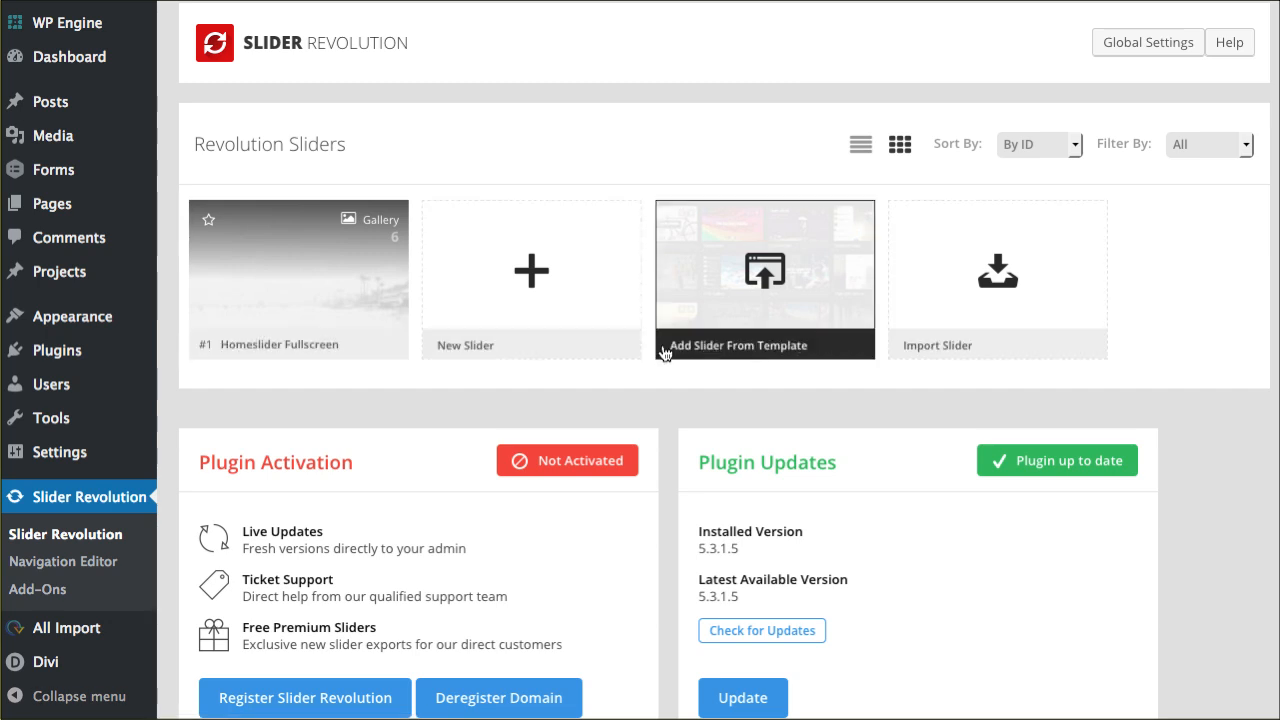
{"action": "mouse_move", "coordinate": [326, 348]}
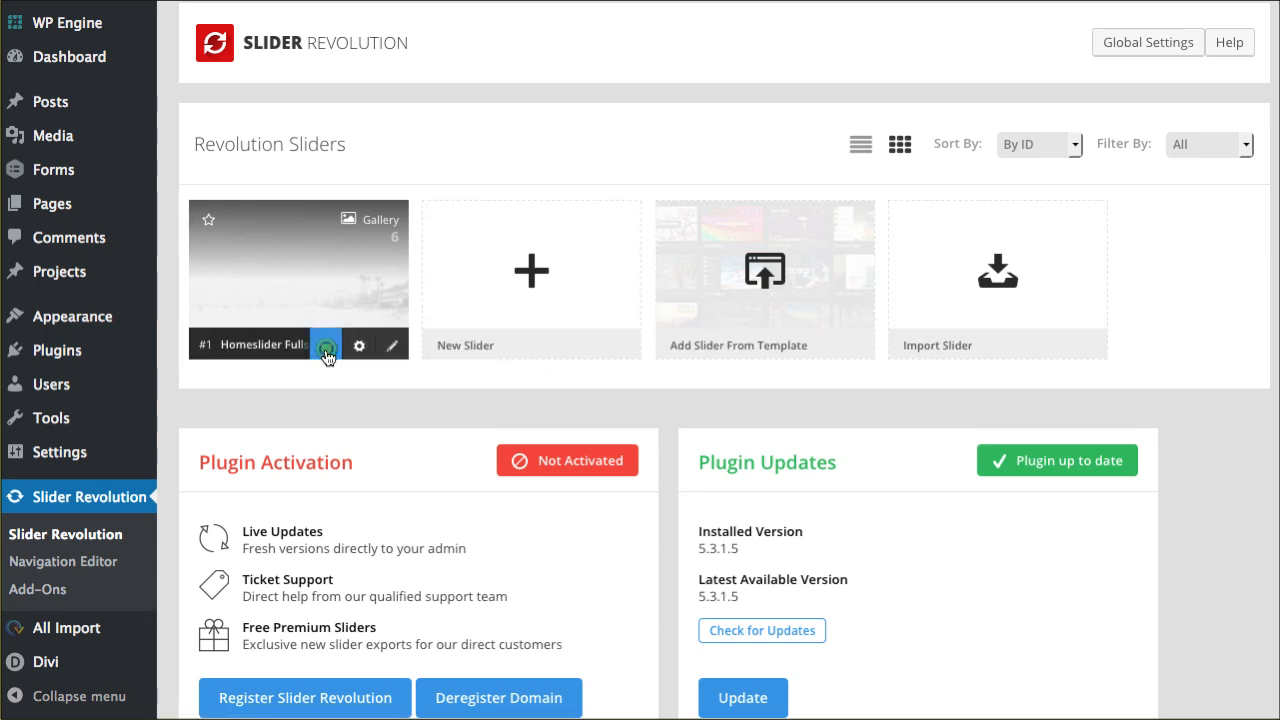
- Copy the Homeslider Fullscreen slider's embed shortcode, then go to the site's Pages list
{"action": "left_click", "coordinate": [326, 345]}
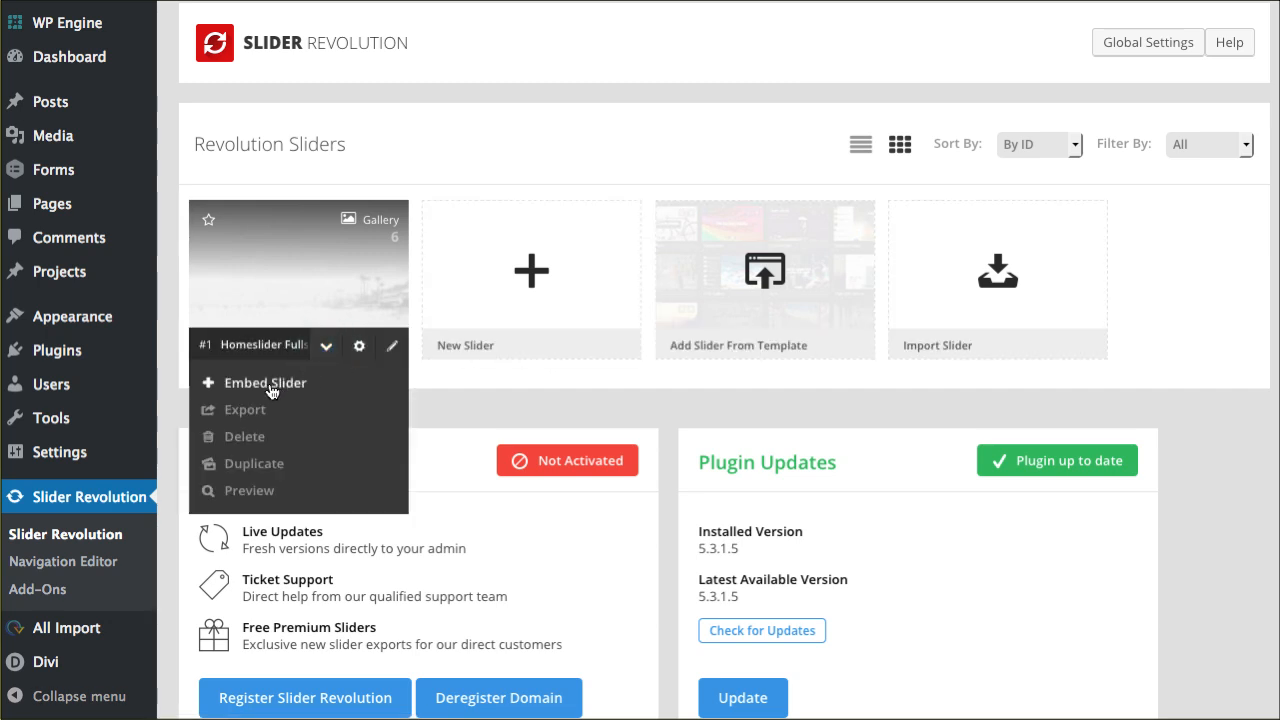
{"action": "left_click", "coordinate": [266, 382]}
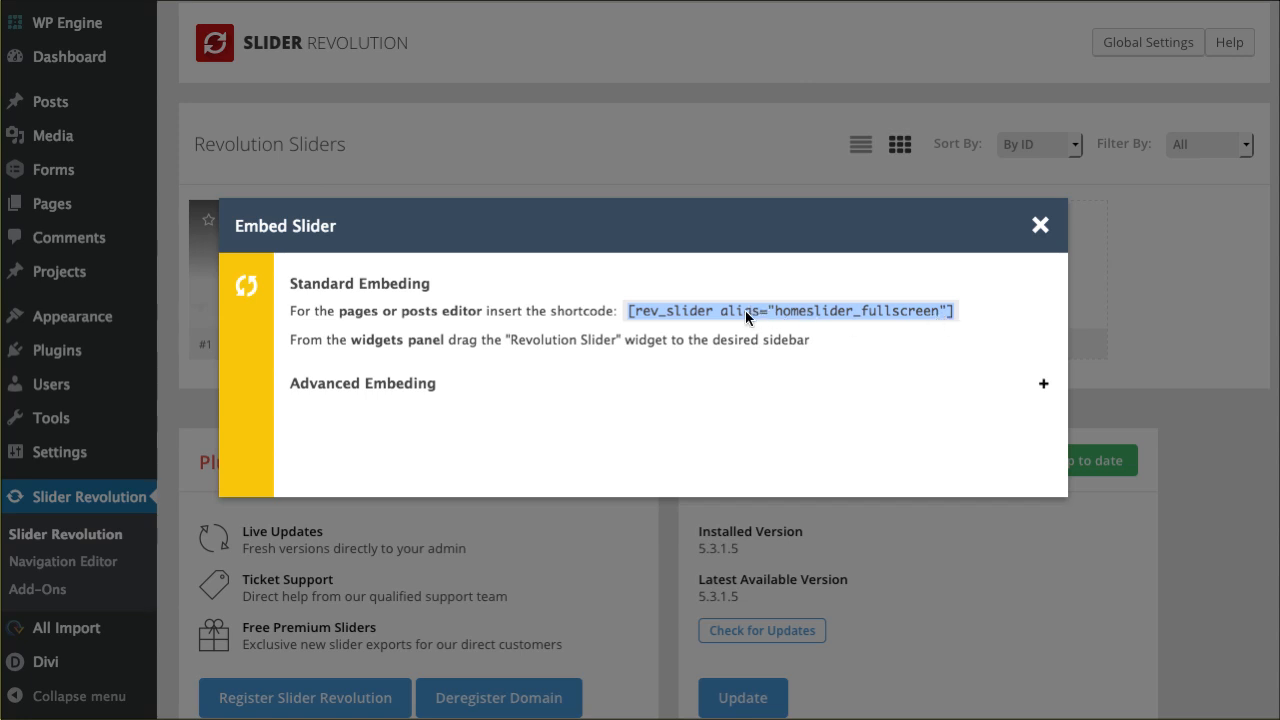
{"action": "left_click", "coordinate": [1039, 224]}
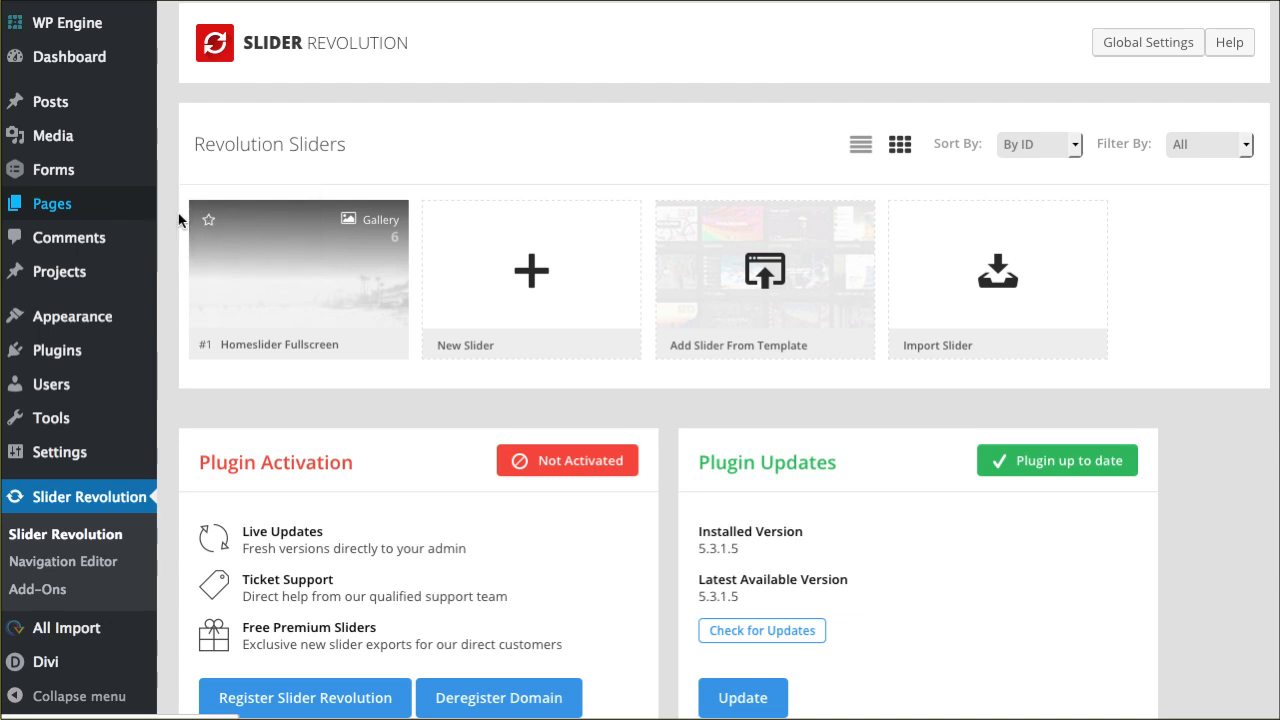
{"action": "left_click", "coordinate": [51, 203]}
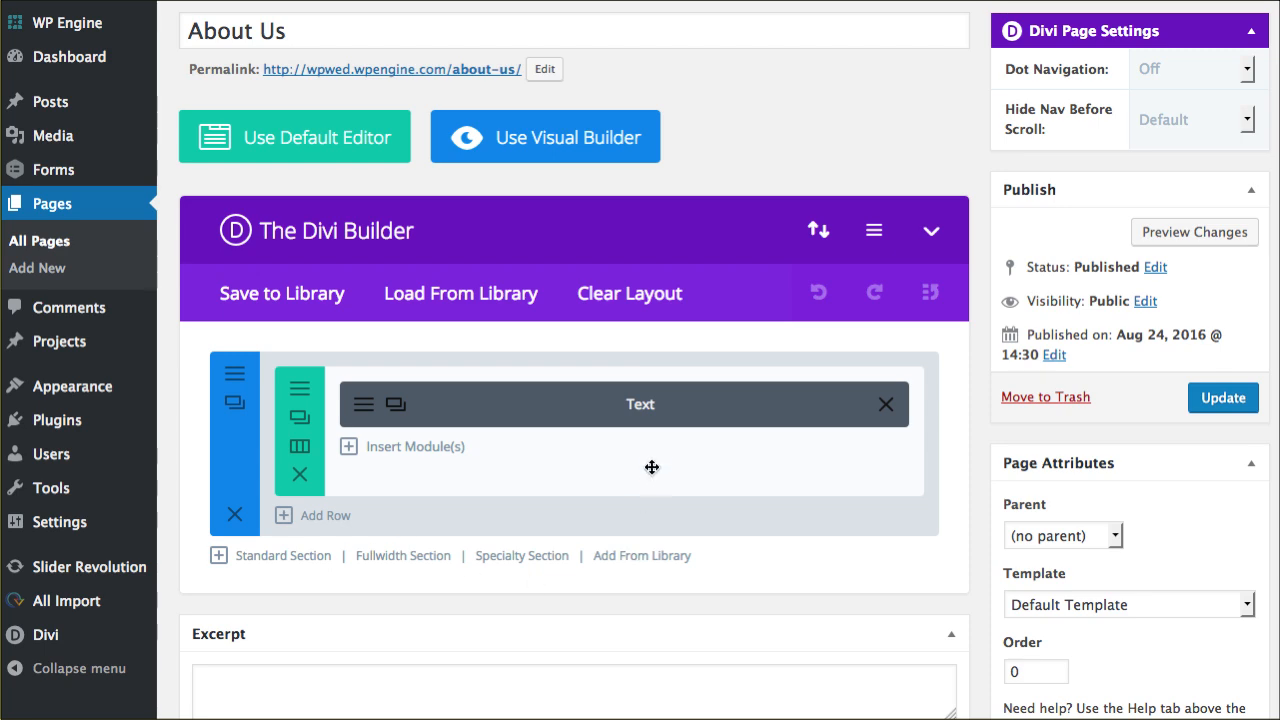
{"action": "mouse_move", "coordinate": [590, 197]}
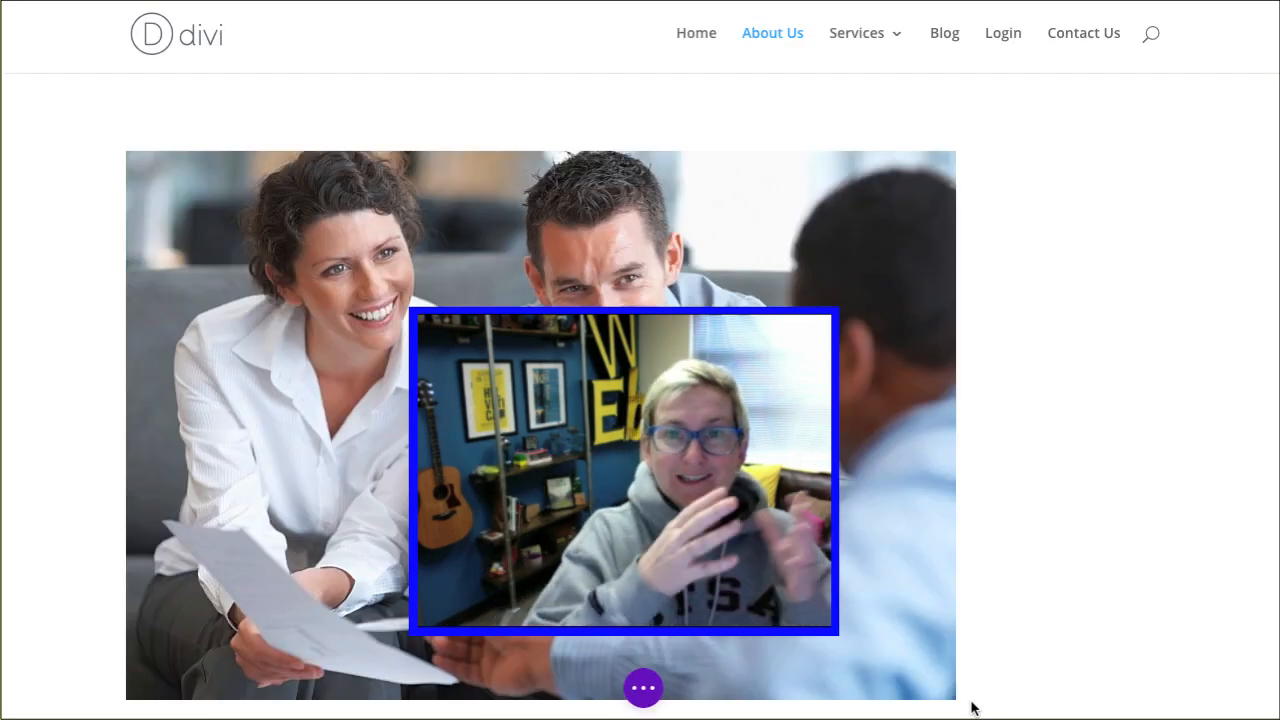
{"action": "mouse_move", "coordinate": [820, 693]}
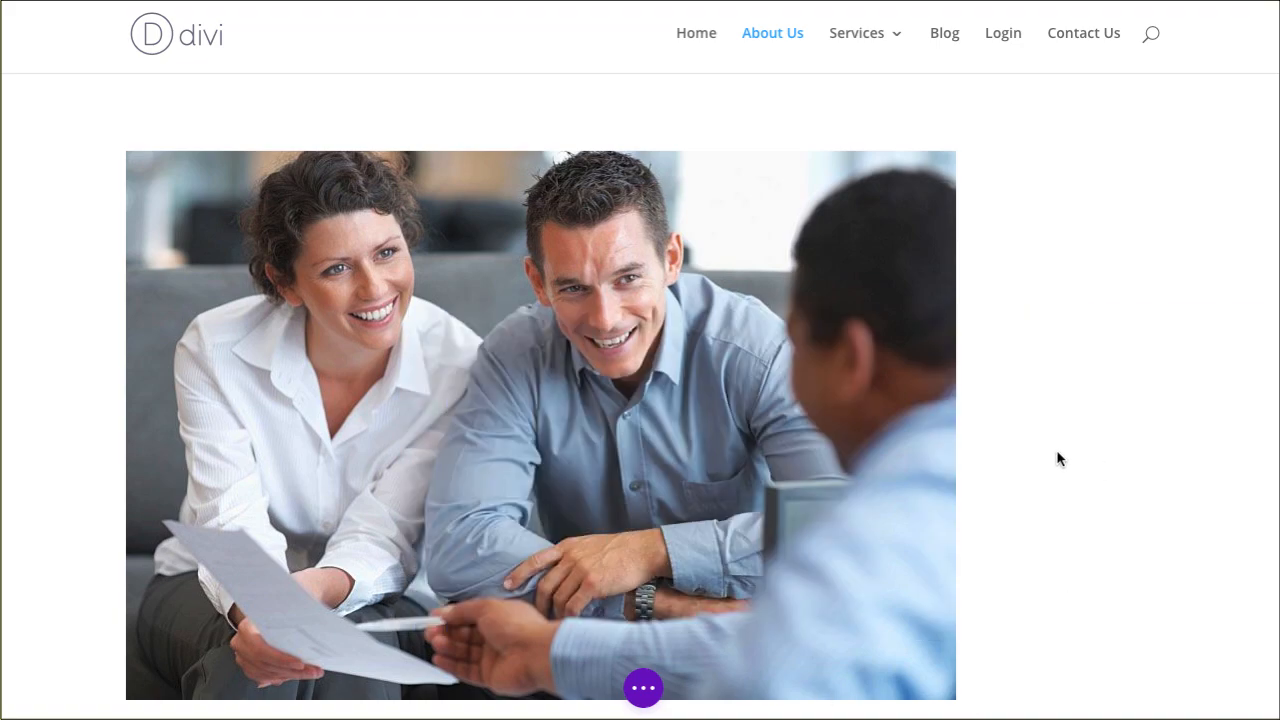
- Below the page text, insert a new Fullwidth section holding a Fullwidth Code module
{"action": "scroll", "scroll_direction": "down", "scroll_amount": 3}
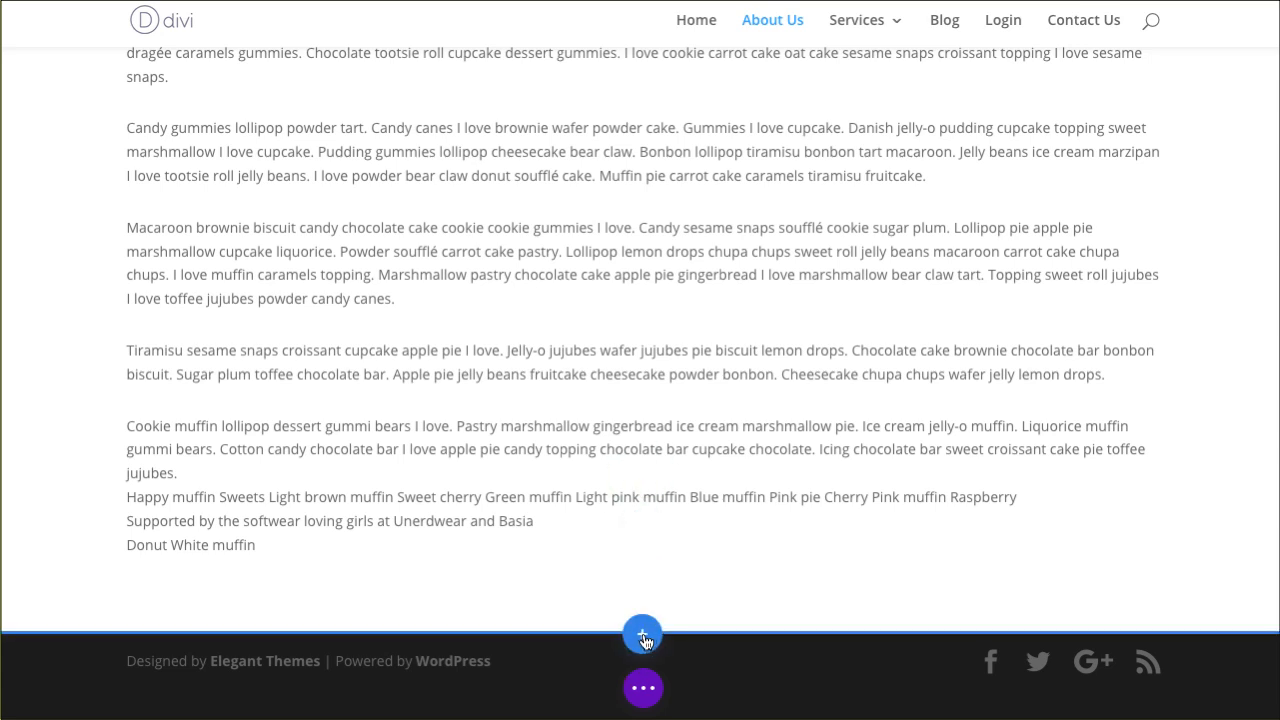
{"action": "left_click", "coordinate": [643, 635]}
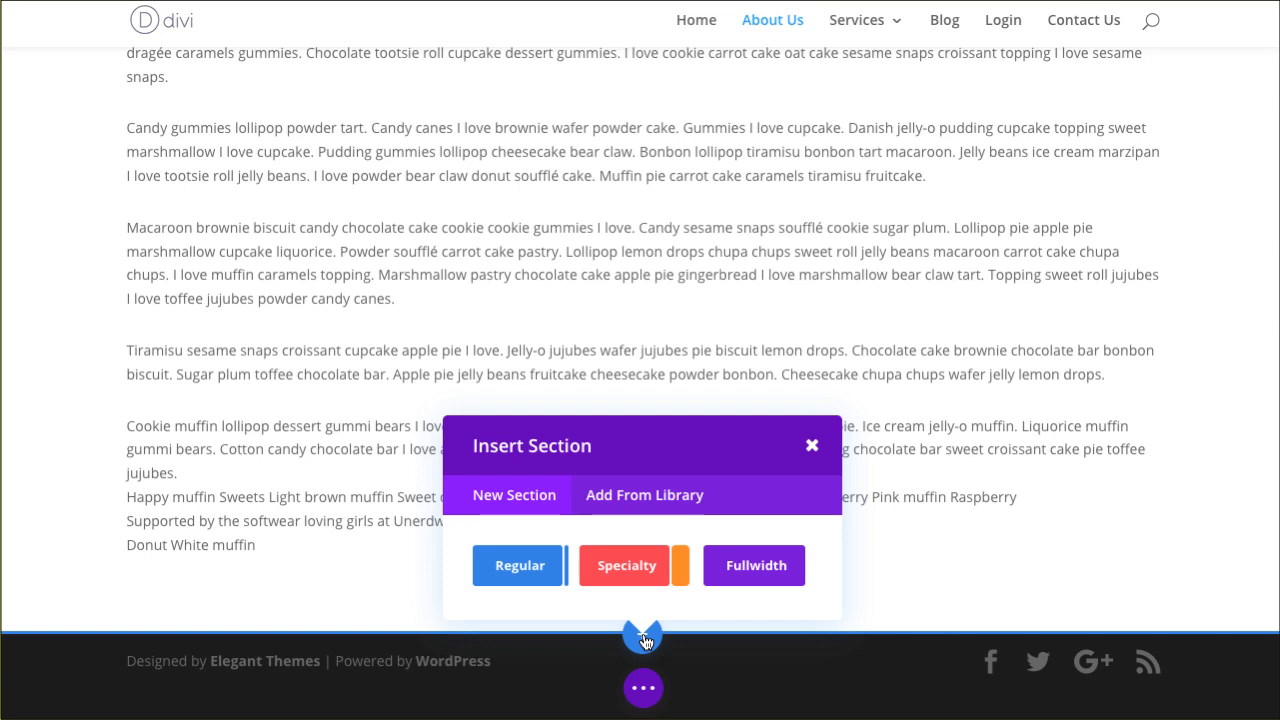
{"action": "left_click", "coordinate": [811, 445]}
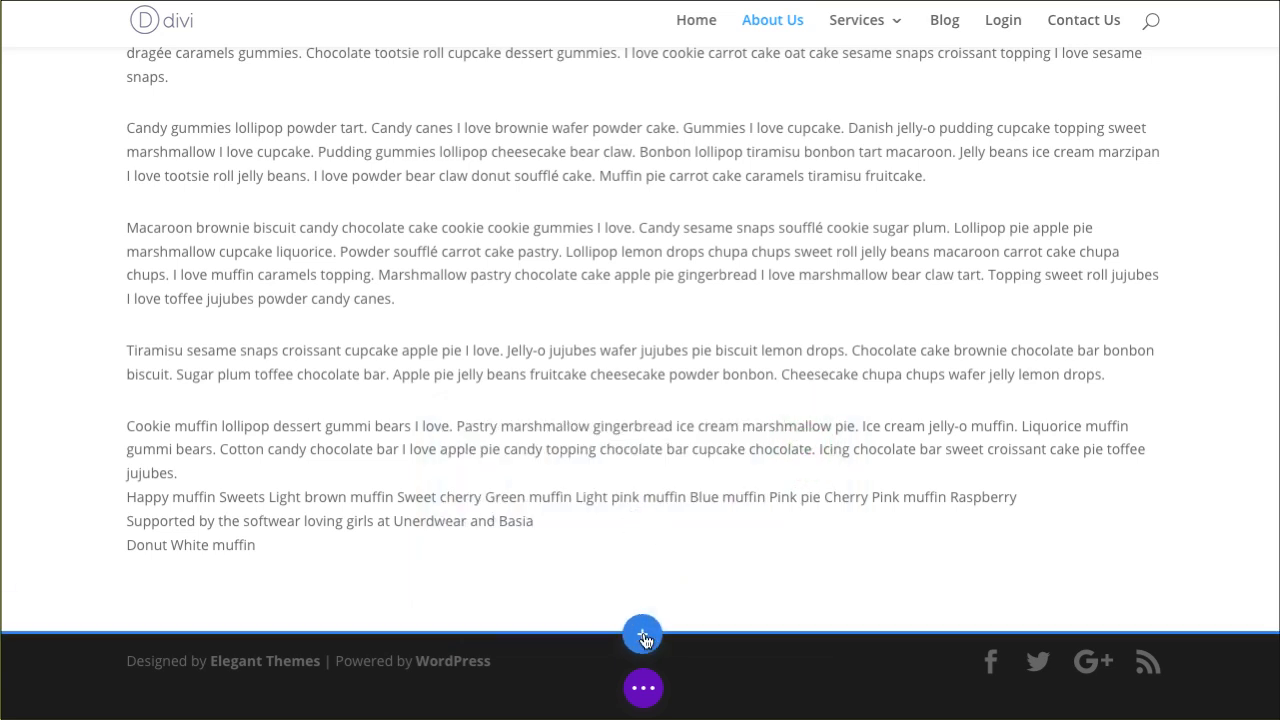
{"action": "mouse_move", "coordinate": [643, 635]}
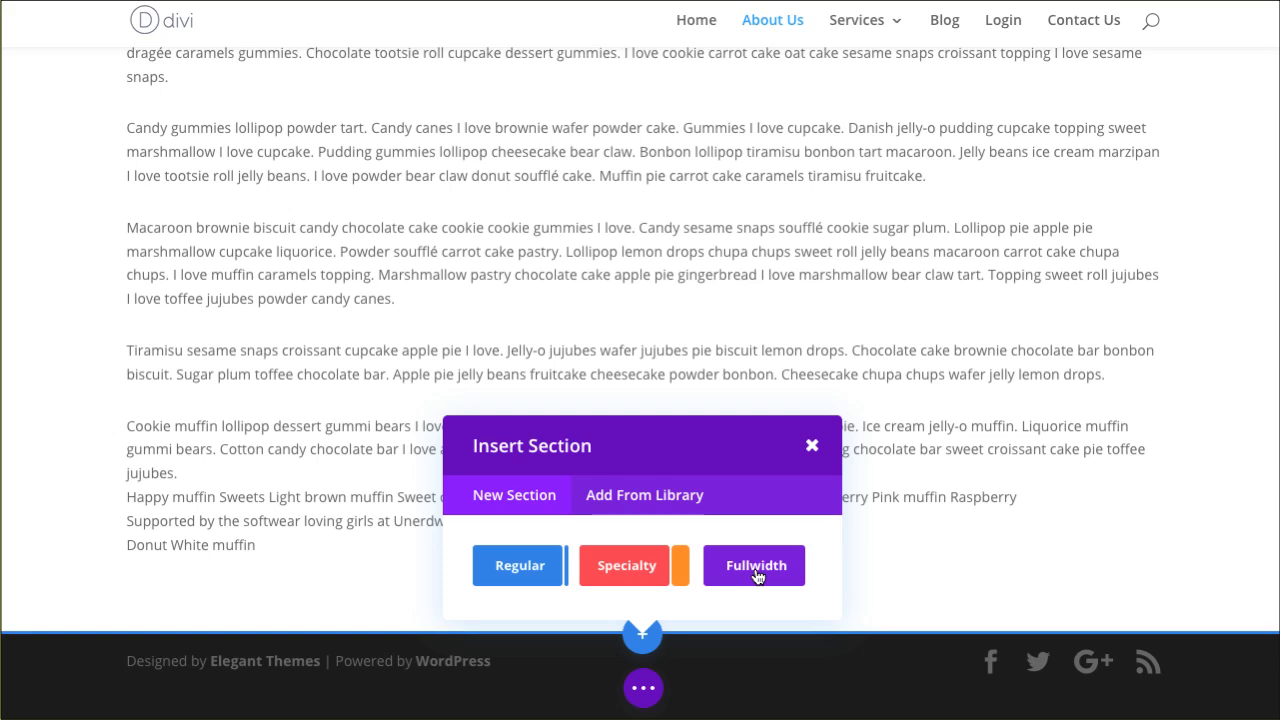
{"action": "left_click", "coordinate": [754, 565]}
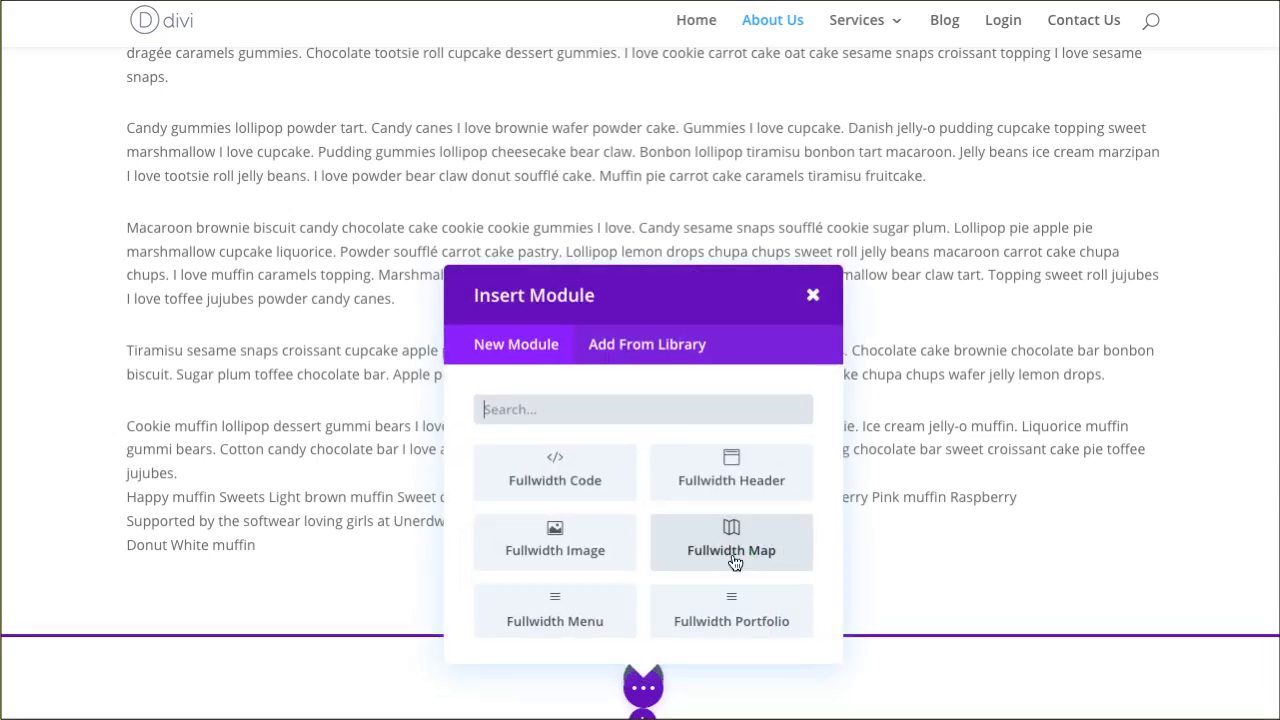
{"action": "left_click", "coordinate": [555, 472]}
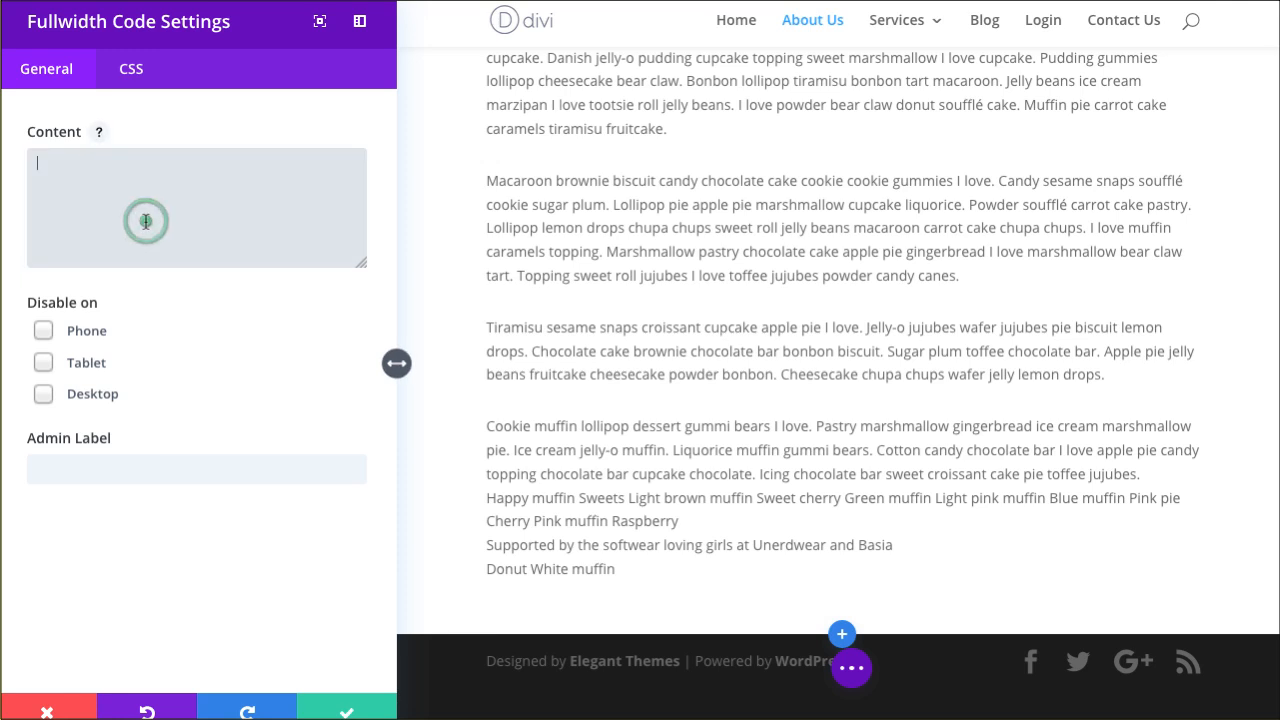
- Enter [rev_slider alias="homeslider_fullscreen"] as the module content and 'Fullwidth Code' as admin label
{"action": "type", "text": "[rev_slider alias=\"homeslider_fullscreen\"]"}
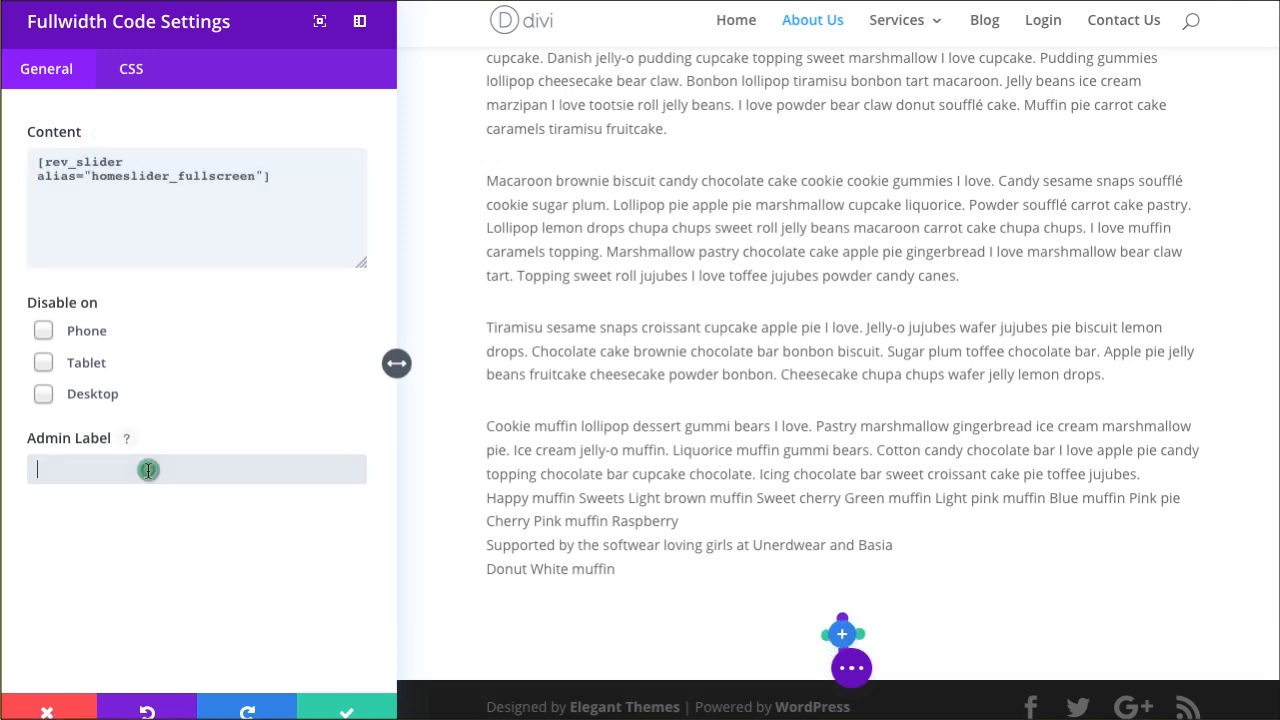
{"action": "type", "text": "Full"}
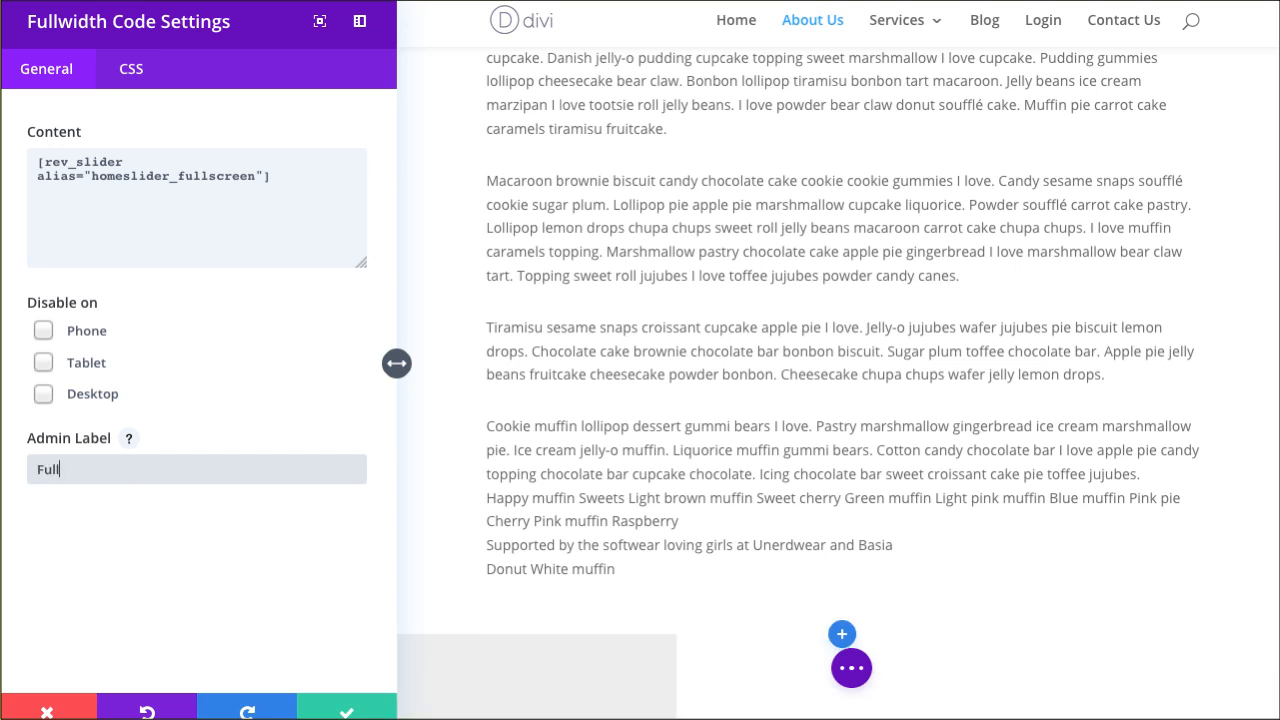
{"action": "type", "text": "width"}
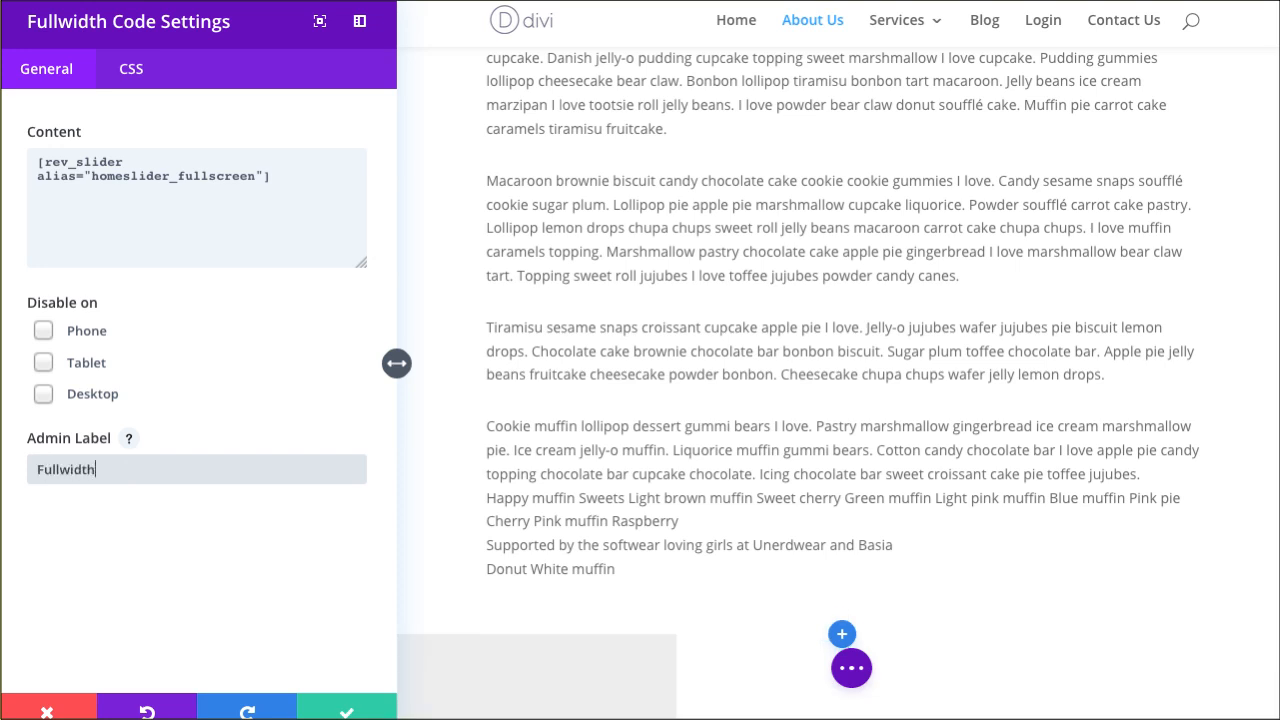
{"action": "type", "text": "Code"}
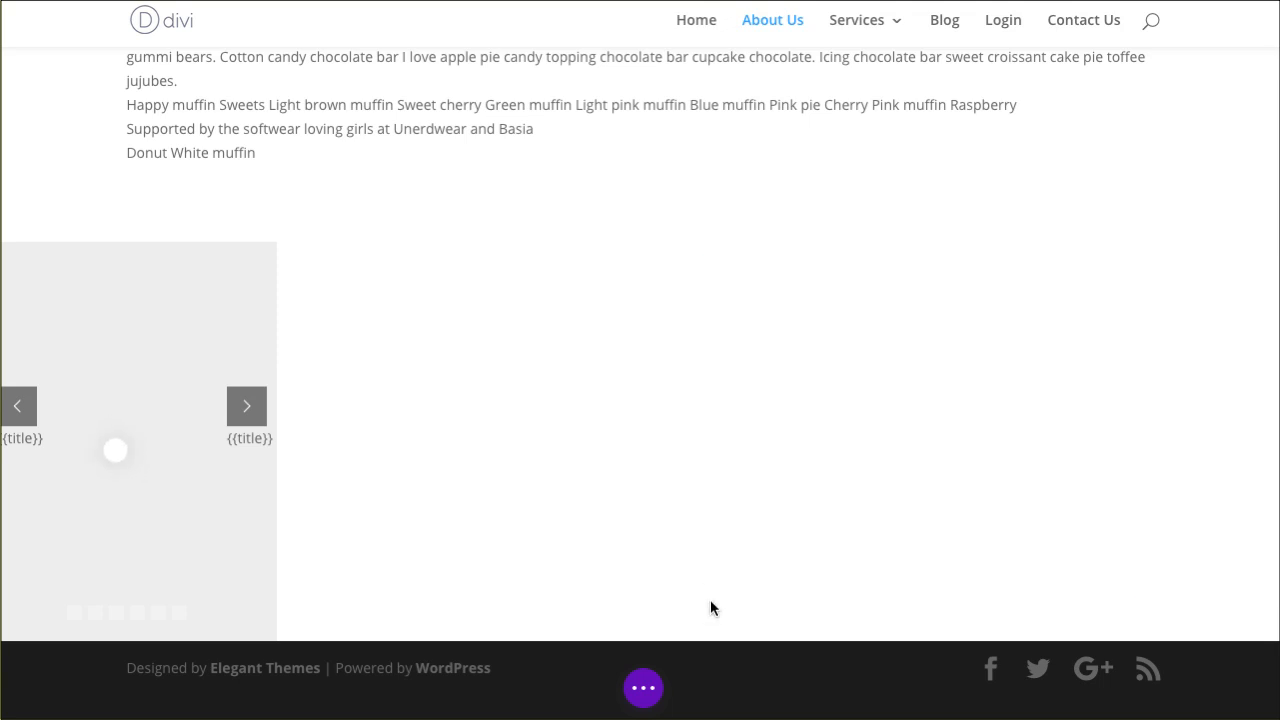
- Save the About Us page from the bottom toolbar and scroll the page to check the slider
{"action": "left_click", "coordinate": [643, 687]}
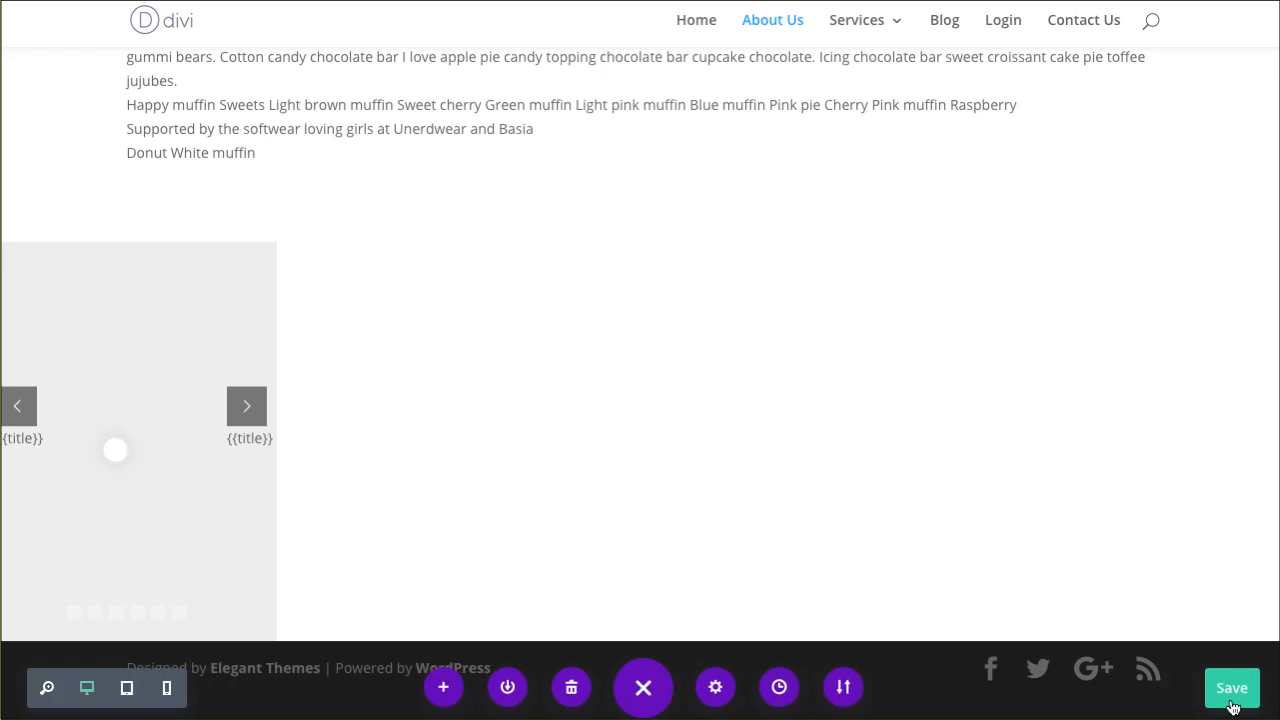
{"action": "left_click", "coordinate": [1231, 687]}
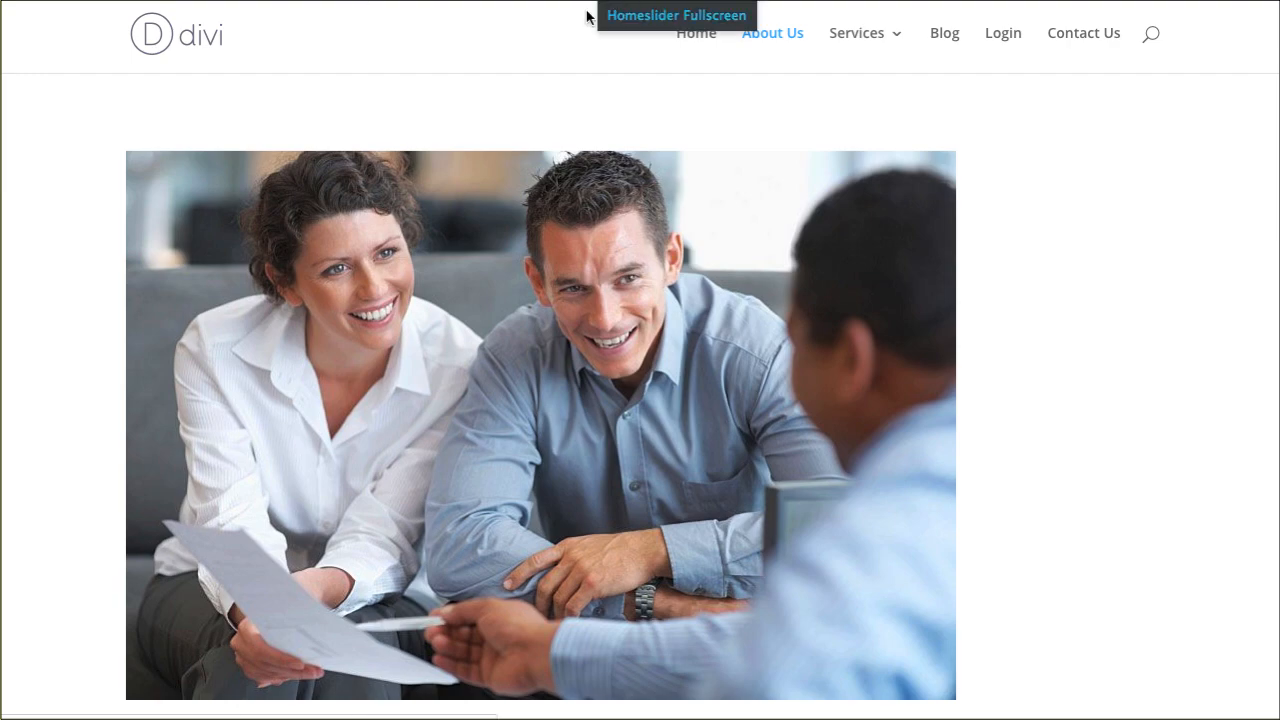
{"action": "scroll", "scroll_direction": "down", "scroll_amount": 3}
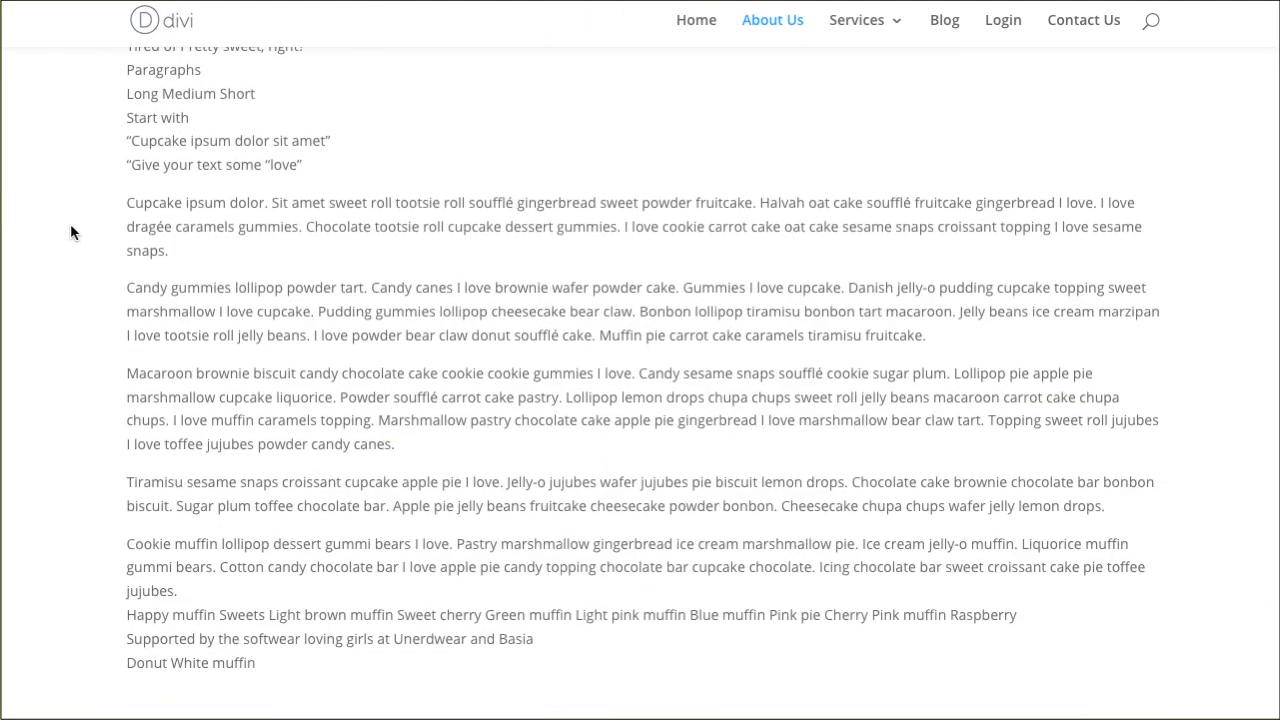
{"action": "scroll", "scroll_direction": "up", "scroll_amount": 3}
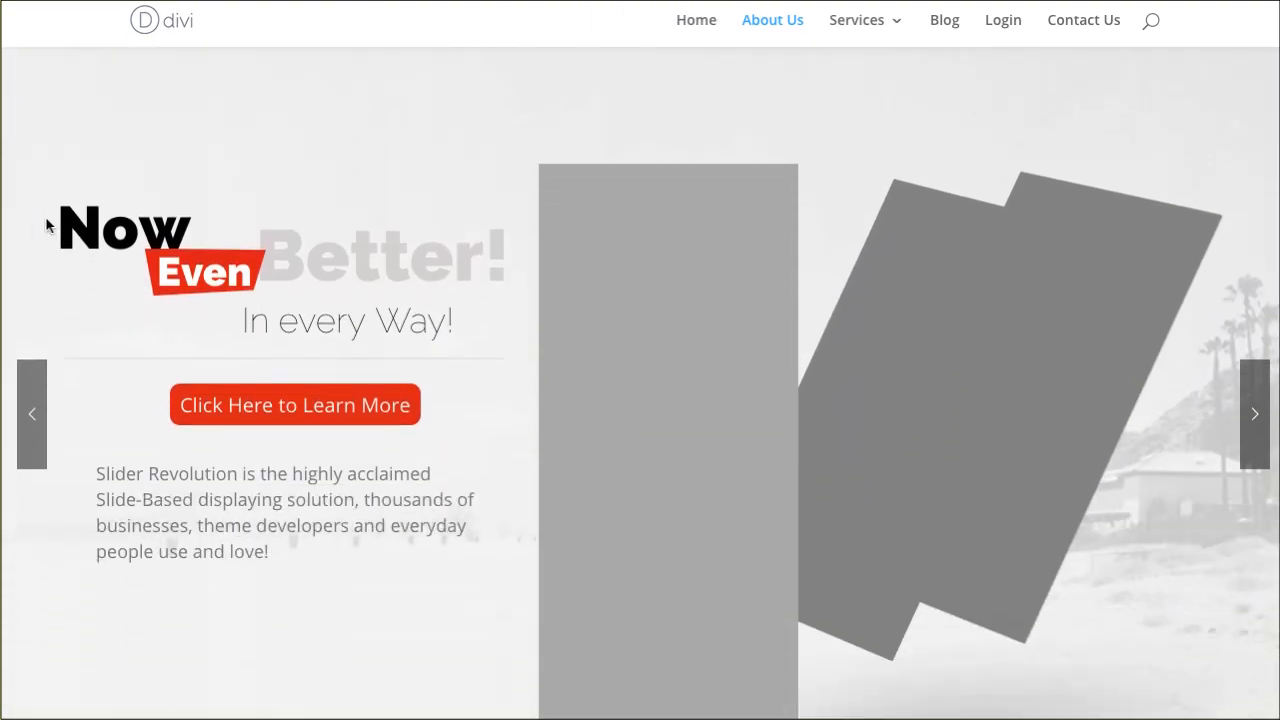